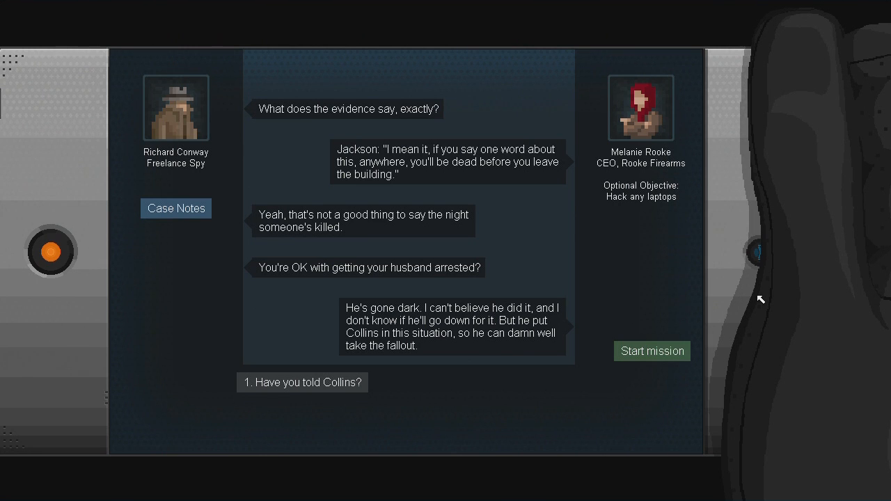
- Ask Rooke 'Have you told Collins?', then start the evidence warehouse mission after she disconnects
left_click(302, 383)
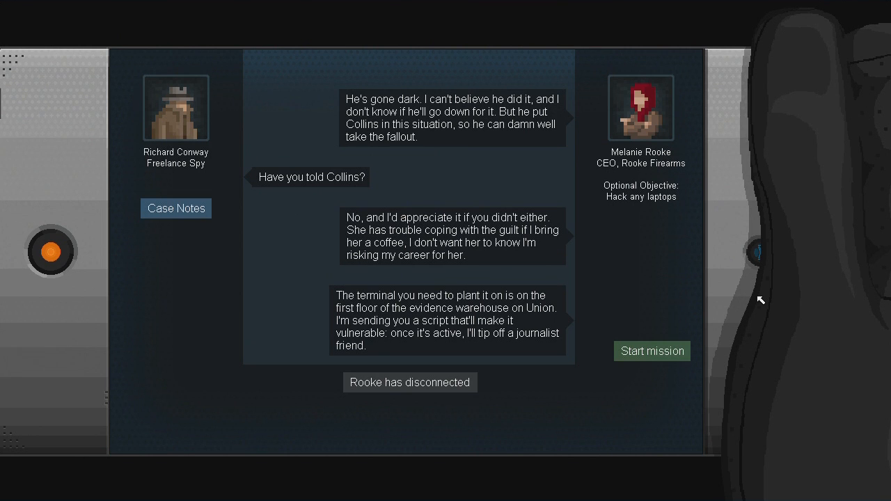
left_click(652, 350)
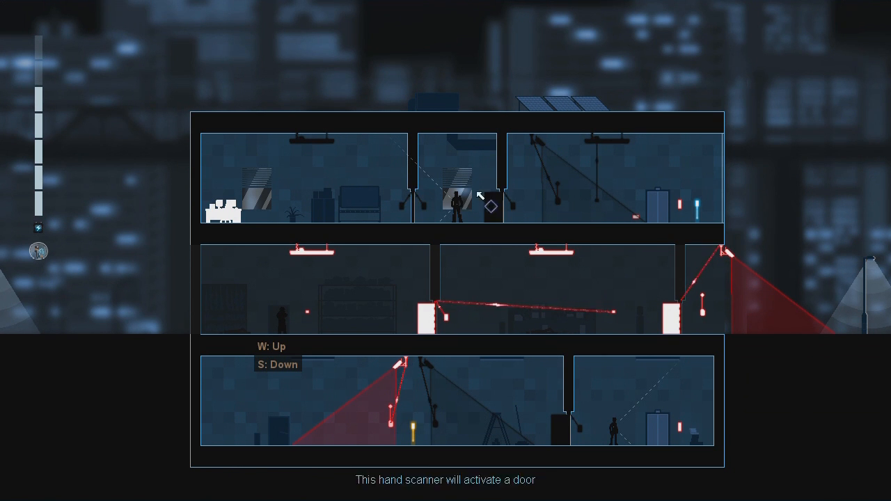
mouse_move(500, 217)
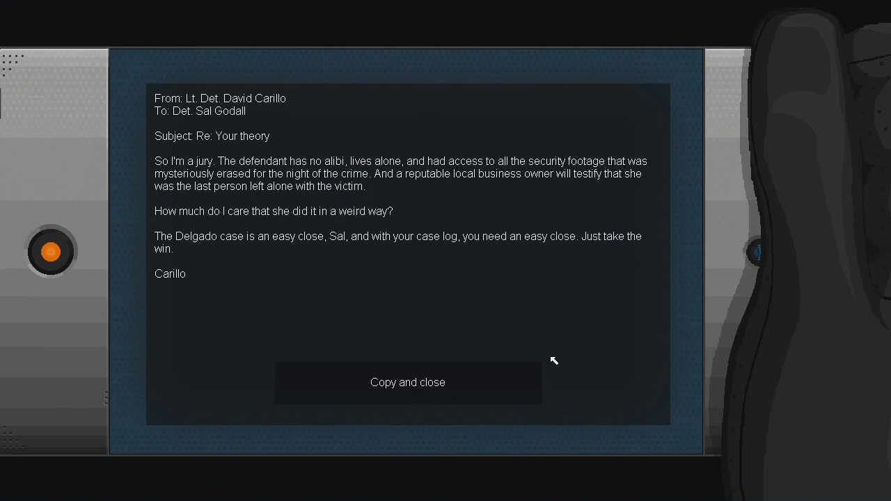
mouse_move(525, 352)
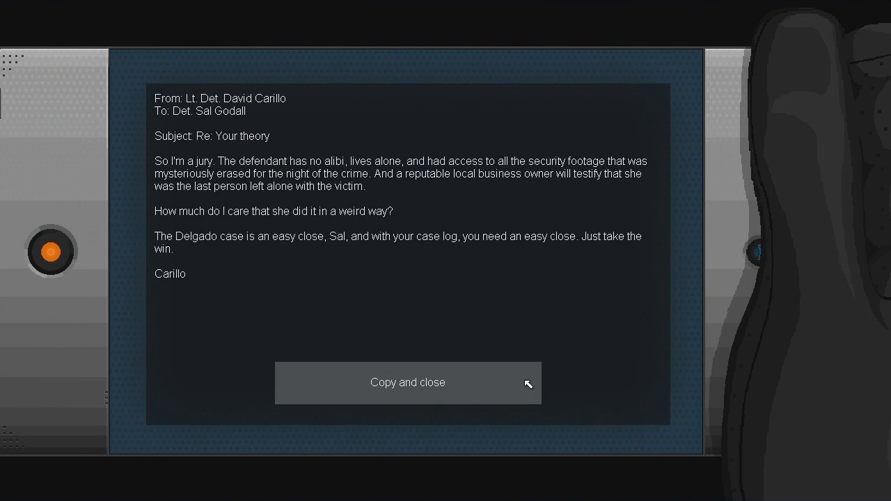
- Copy the hacked email about the murder case being an easy close and close it
left_click(407, 383)
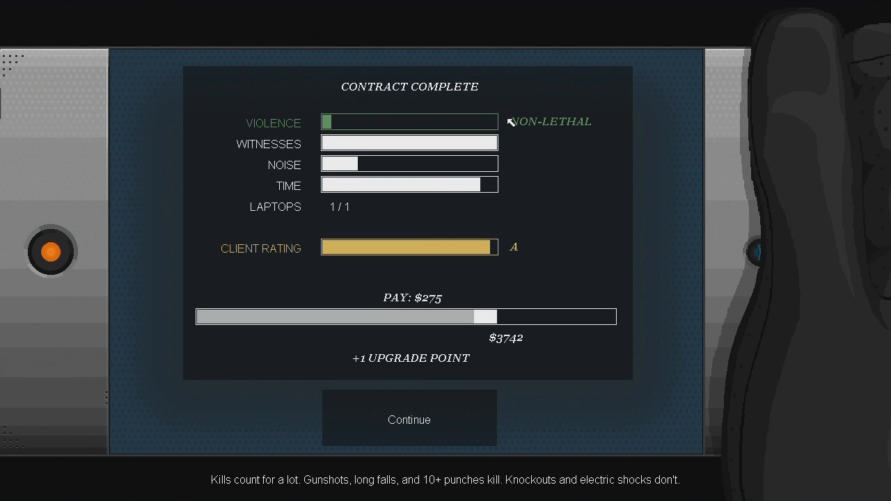
- Continue past the contract results and react 'What?' to Rooke's news about Katie
left_click(409, 418)
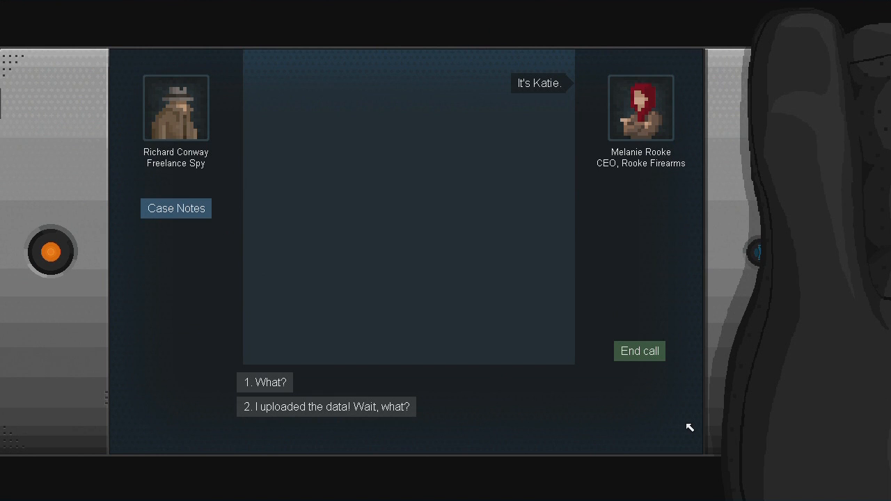
left_click(265, 382)
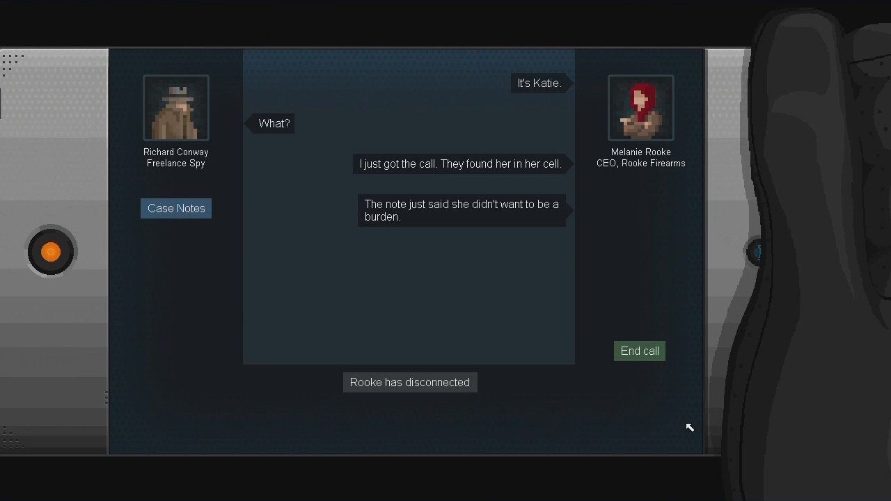
mouse_move(640, 355)
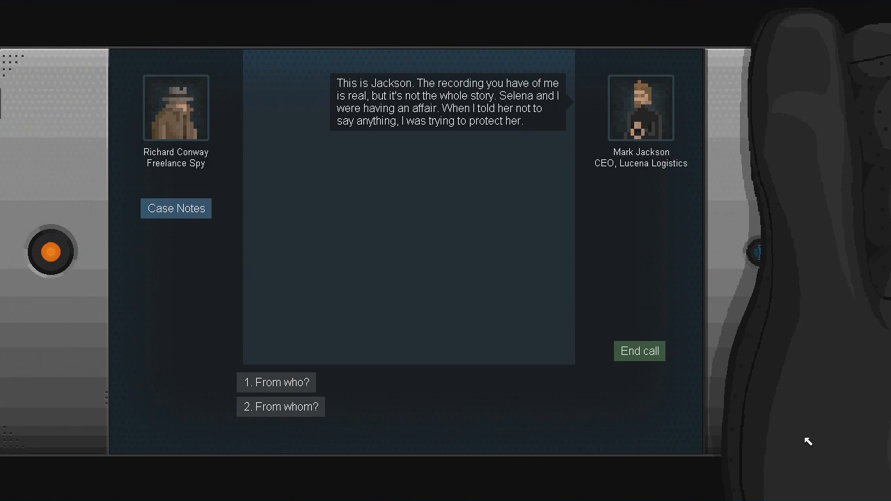
- Ask Jackson 'From who?' to learn that Intex blackmailed him
left_click(276, 381)
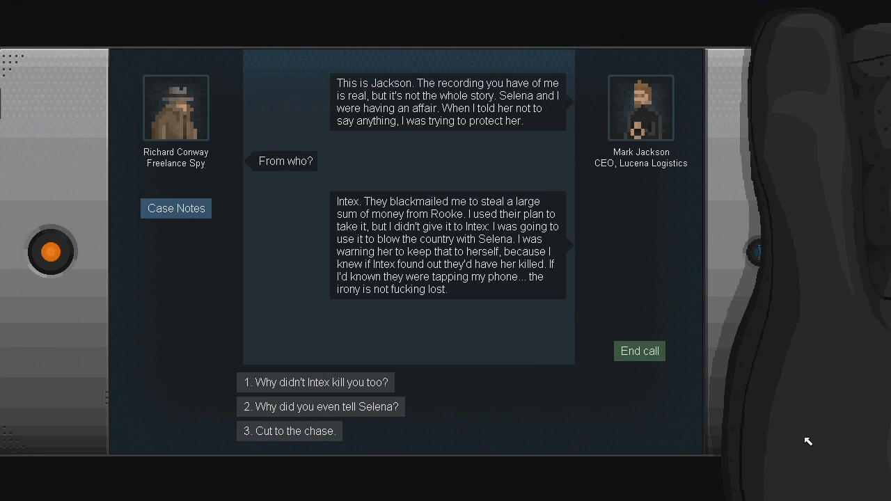
- Ask Jackson why he told Selena, cut to the chase, then ask what he wants
left_click(314, 381)
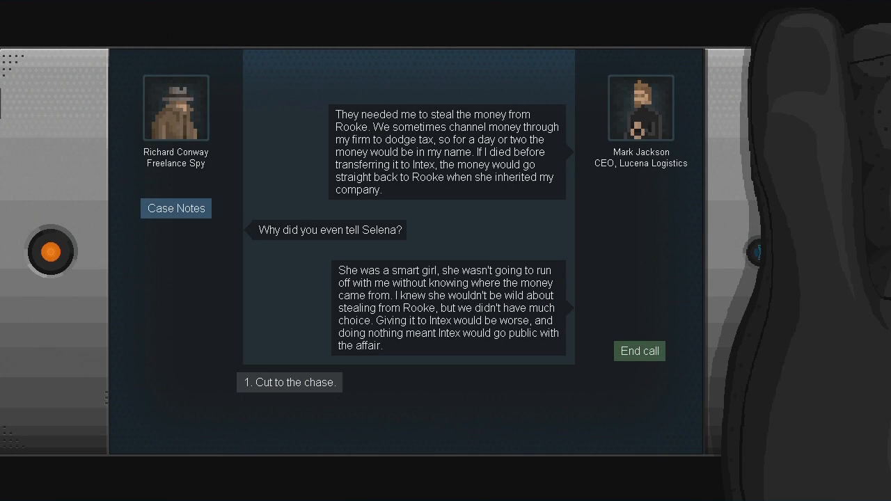
left_click(290, 382)
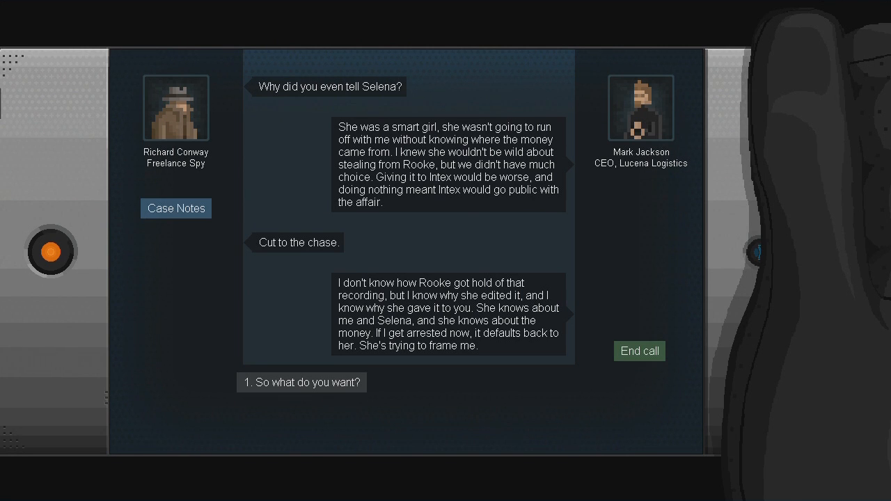
left_click(301, 382)
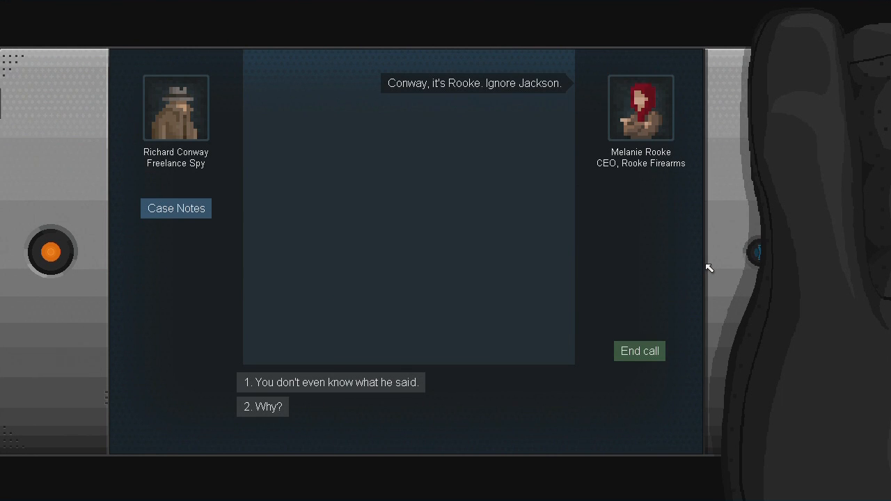
- Ask Rooke 'Why?' Jackson should be ignored and await her reply
left_click(261, 406)
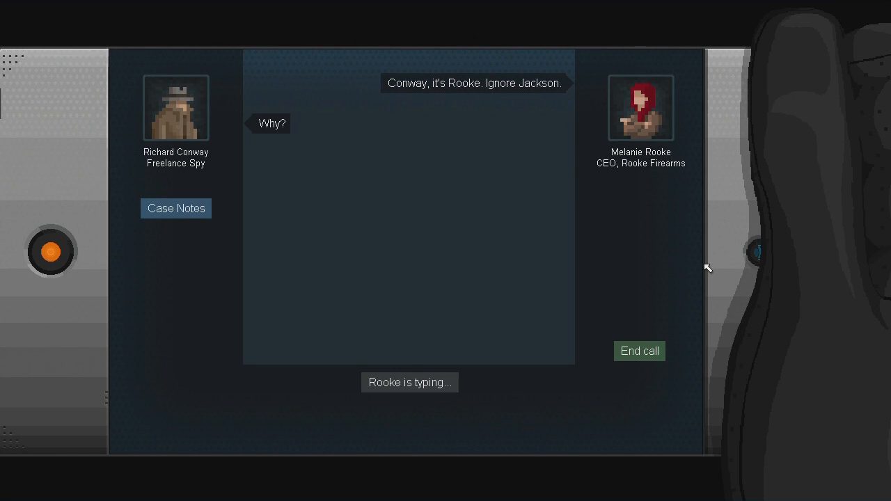
mouse_move(795, 281)
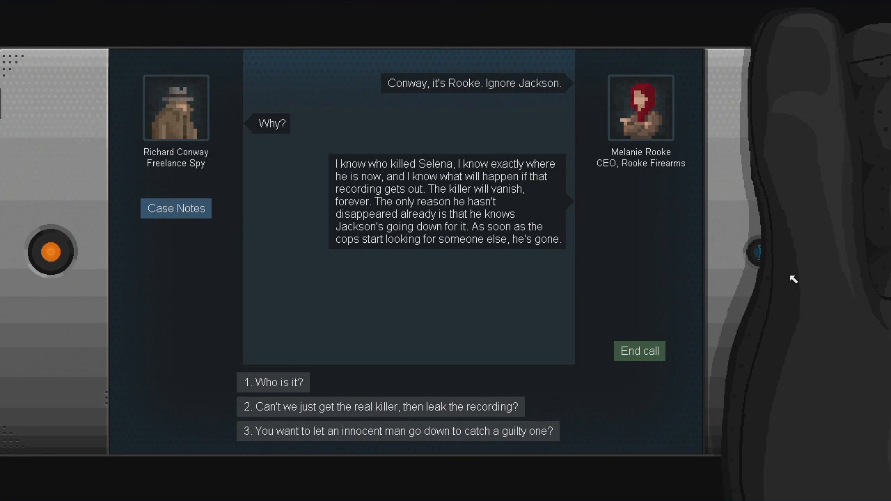
- Challenge Rooke about letting an innocent man go down to catch a guilty one
left_click(381, 407)
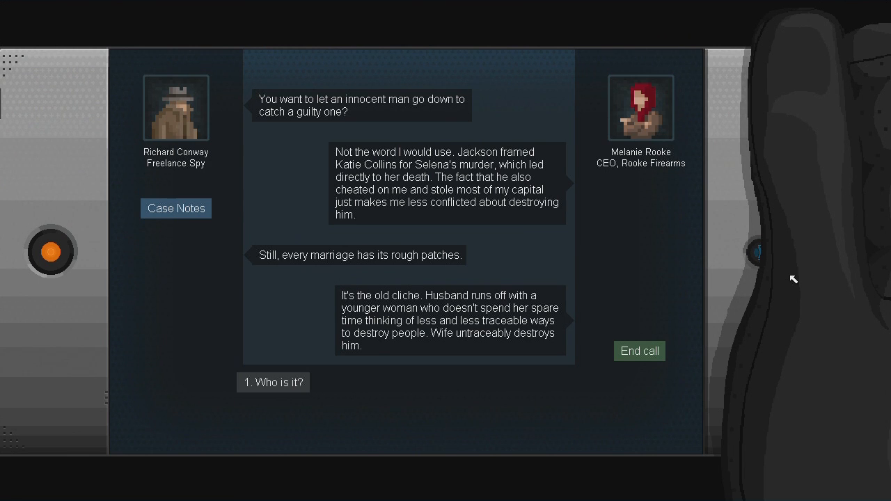
- Ask Rooke who the killer is, then how to get Jackson convicted, until she disconnects
left_click(273, 381)
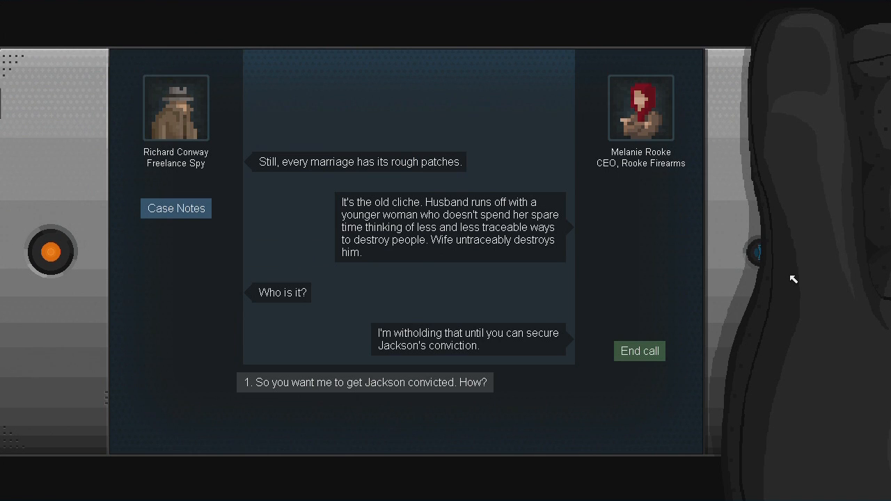
left_click(365, 381)
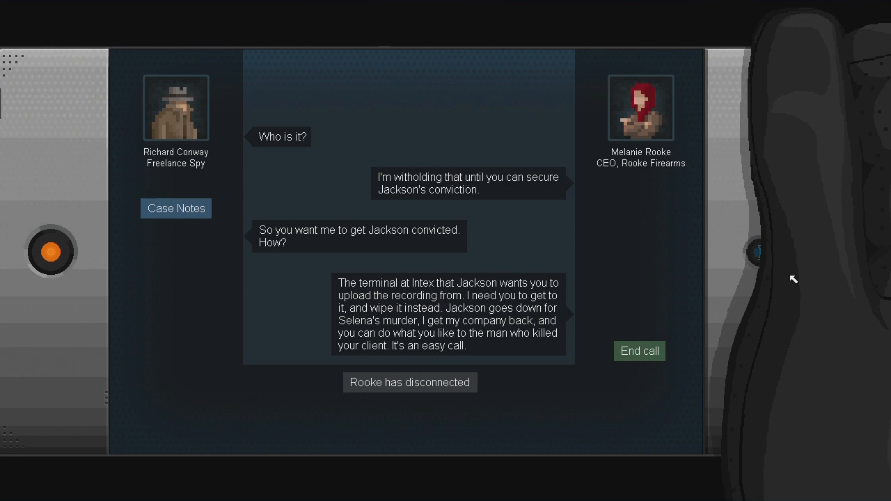
- Spend the one upgrade point, then accept the 'Rooke: The Killer' contract from the missions list
left_click(639, 351)
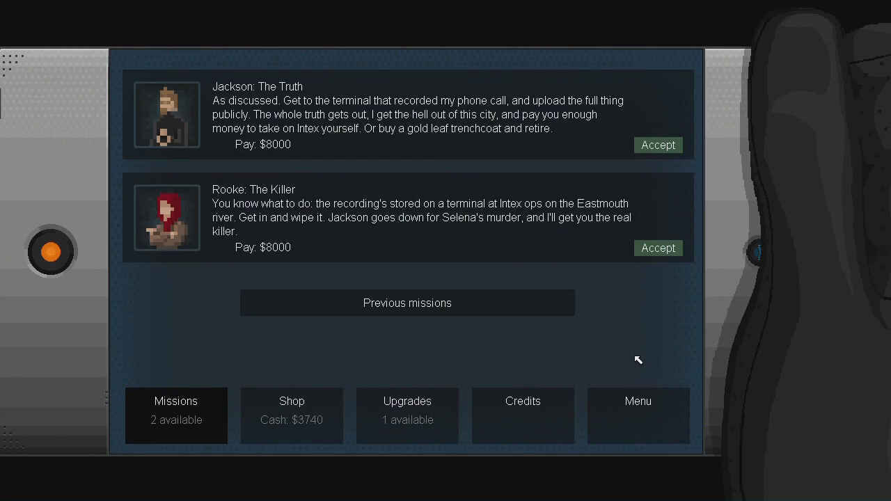
mouse_move(646, 362)
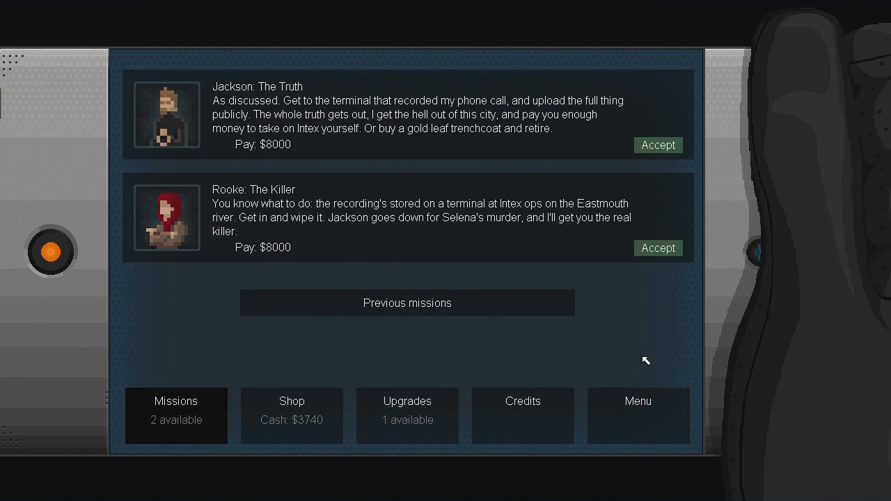
mouse_move(604, 331)
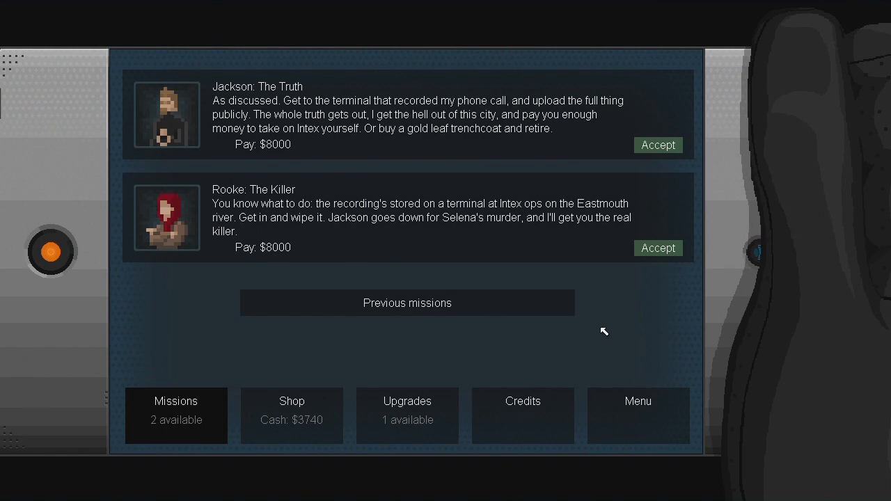
mouse_move(591, 315)
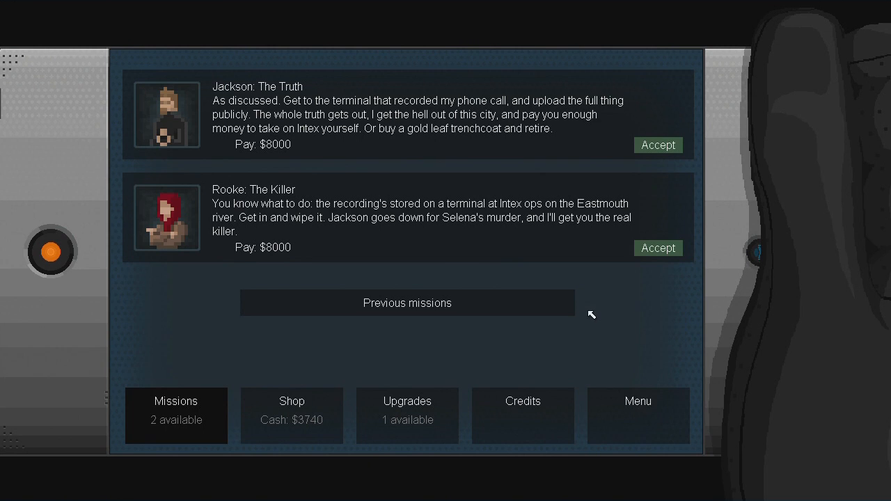
mouse_move(671, 242)
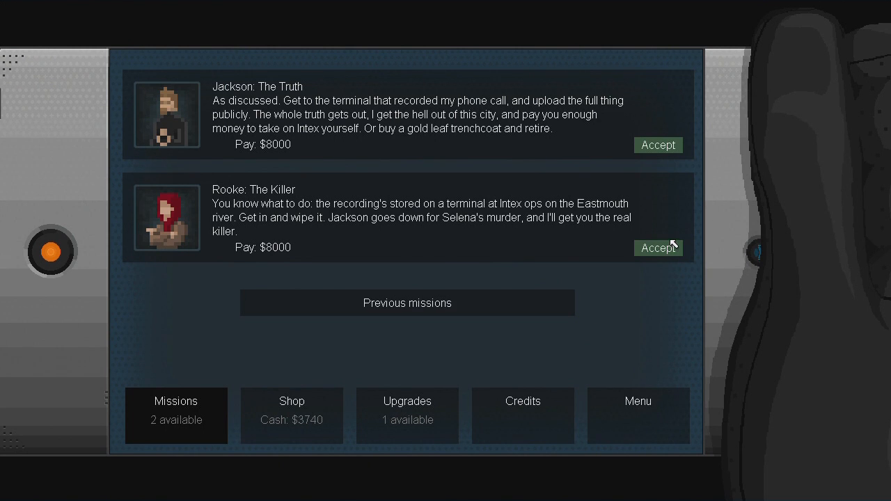
mouse_move(300, 103)
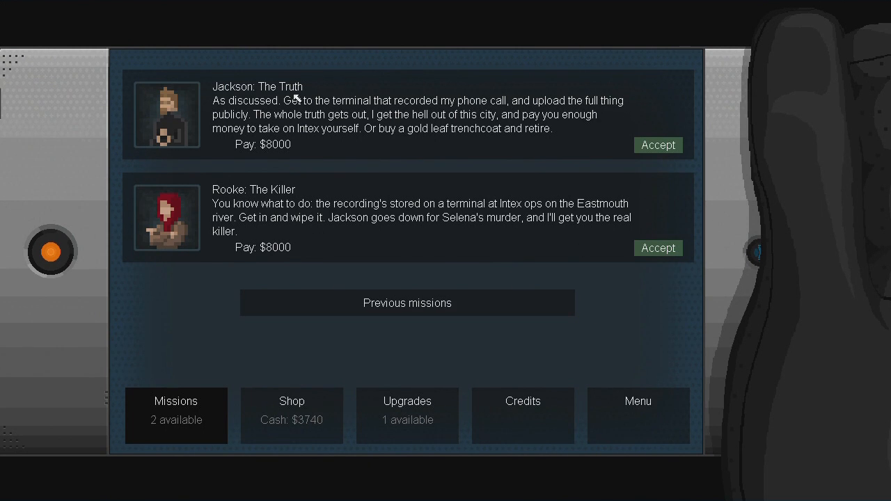
mouse_move(265, 85)
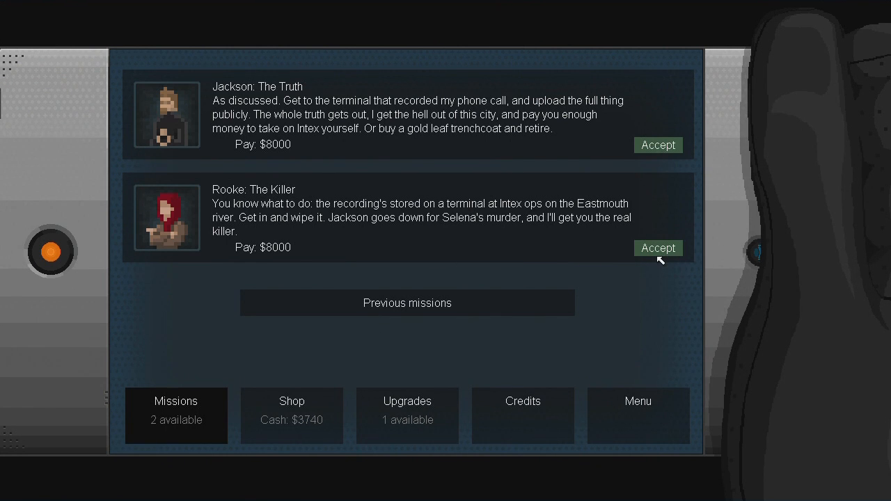
left_click(407, 415)
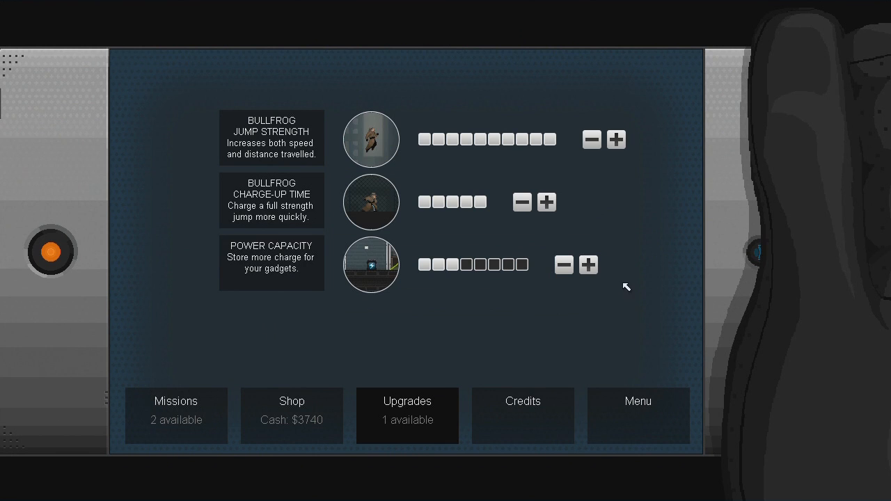
left_click(176, 415)
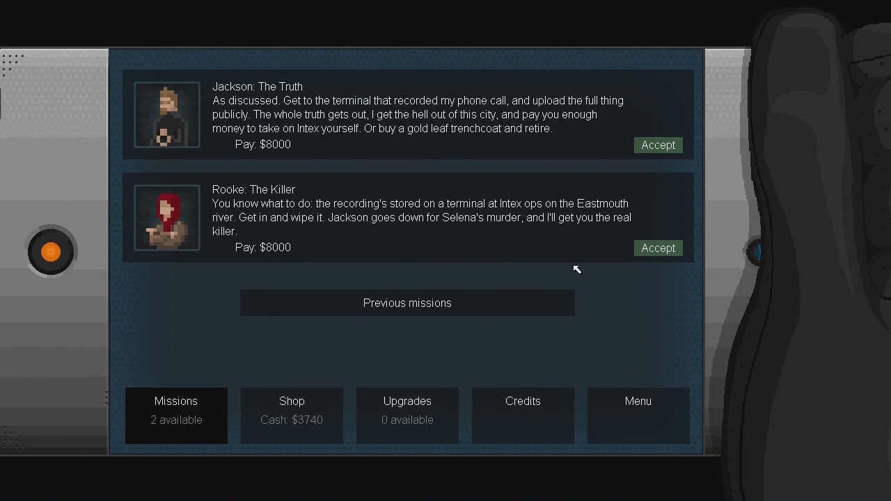
left_click(657, 248)
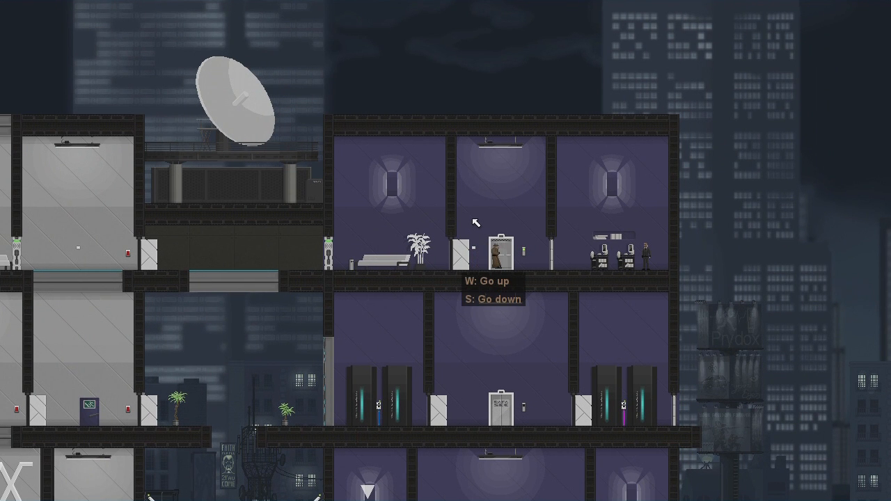
- Ride the elevator up to another floor of the Intex building
key("w")
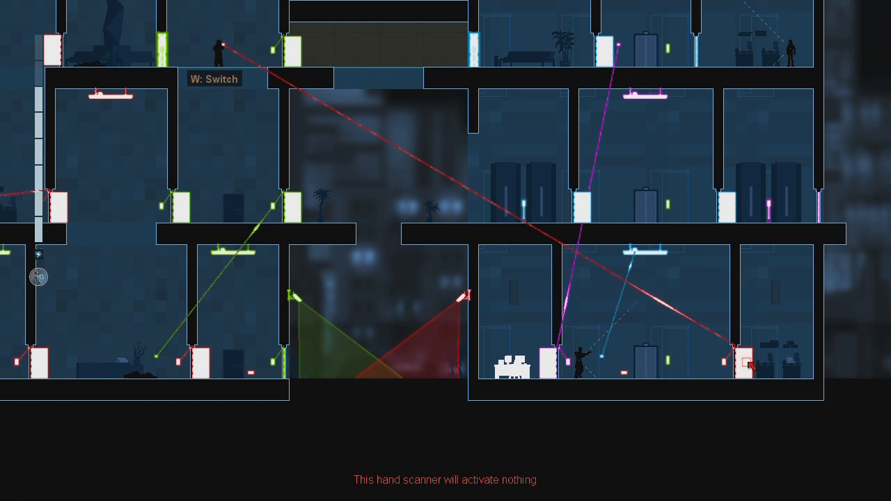
mouse_move(513, 240)
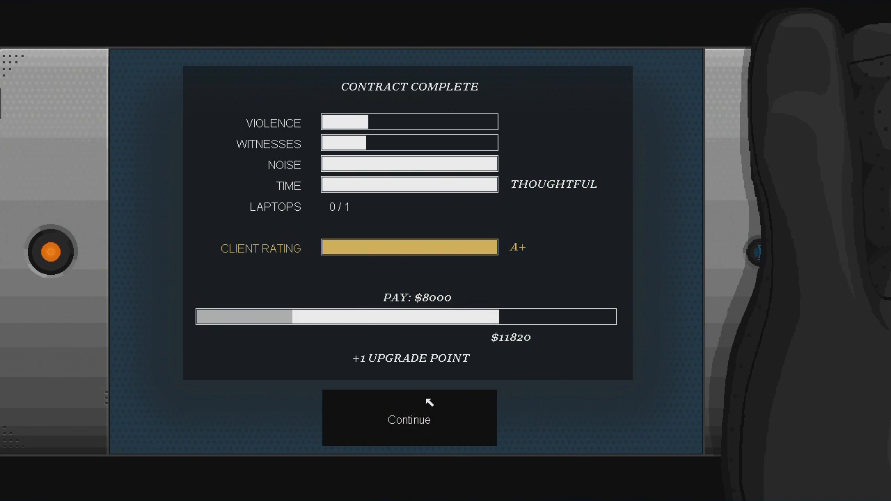
- Tell Rooke 'It's done.' and ask her to reveal who killed Selena Delgado as thanks
left_click(409, 418)
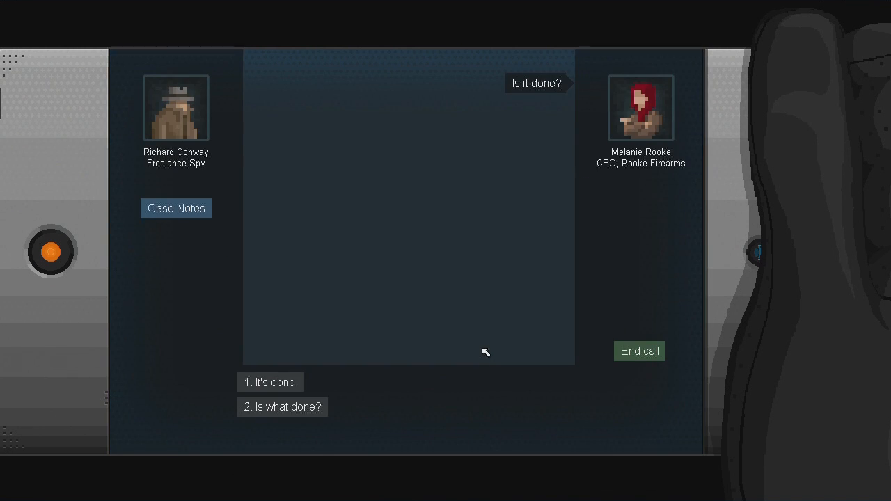
left_click(270, 382)
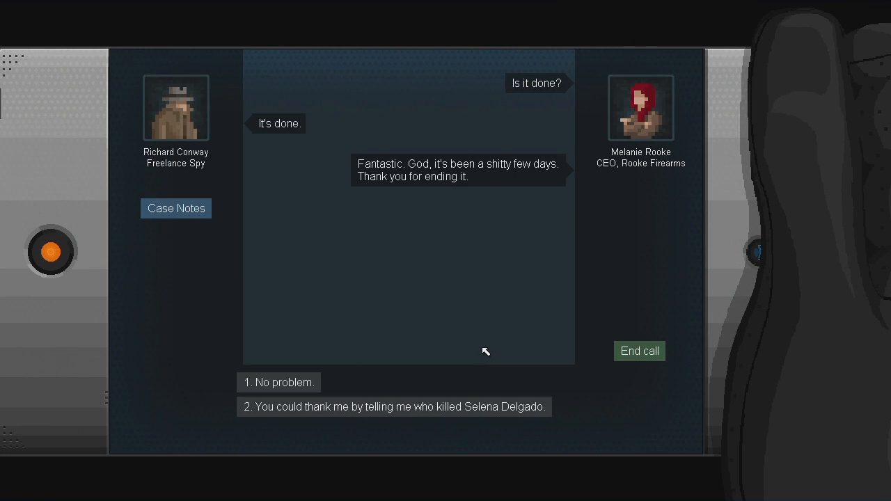
mouse_move(780, 300)
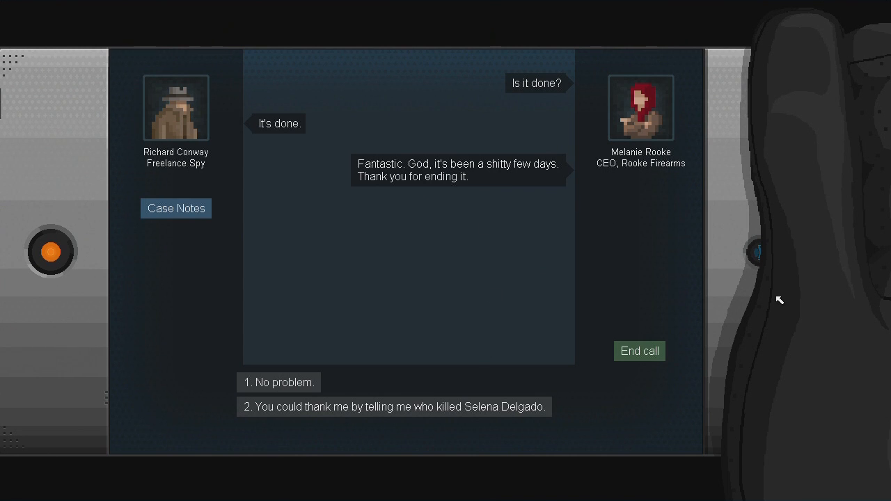
mouse_move(776, 295)
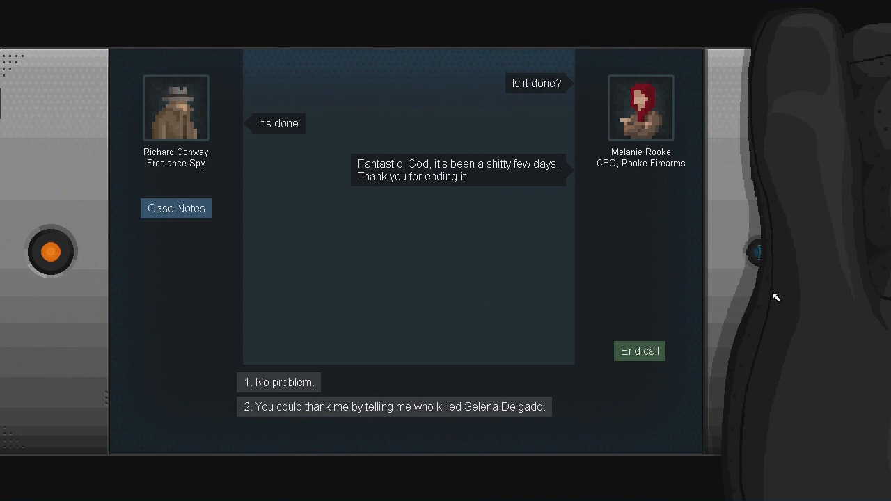
left_click(394, 406)
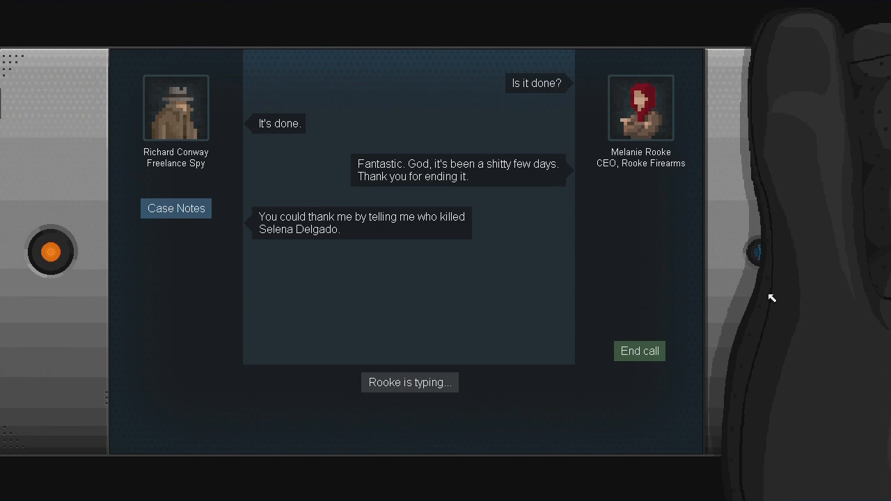